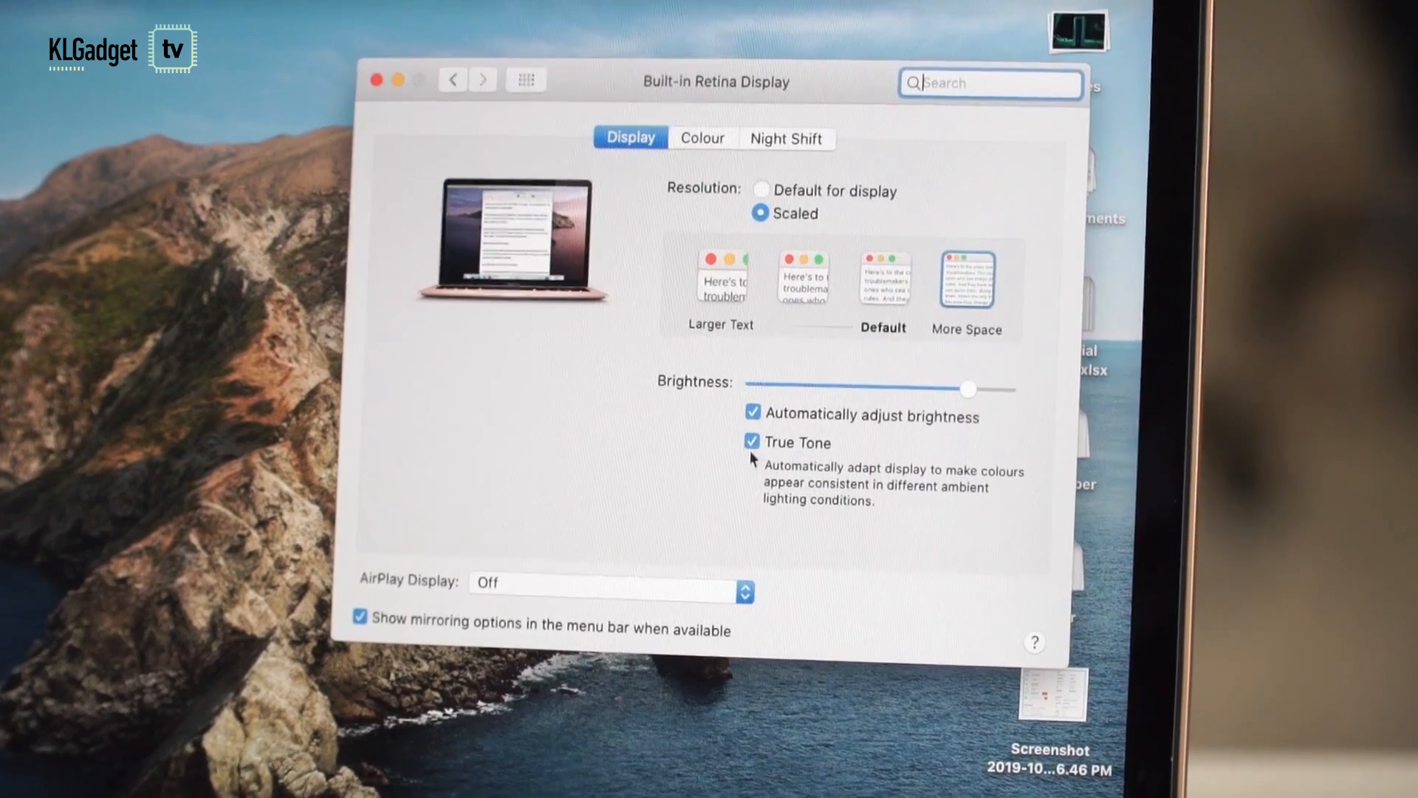
Step: Uncheck True Tone for the built-in Retina display in Displays settings
click(752, 442)
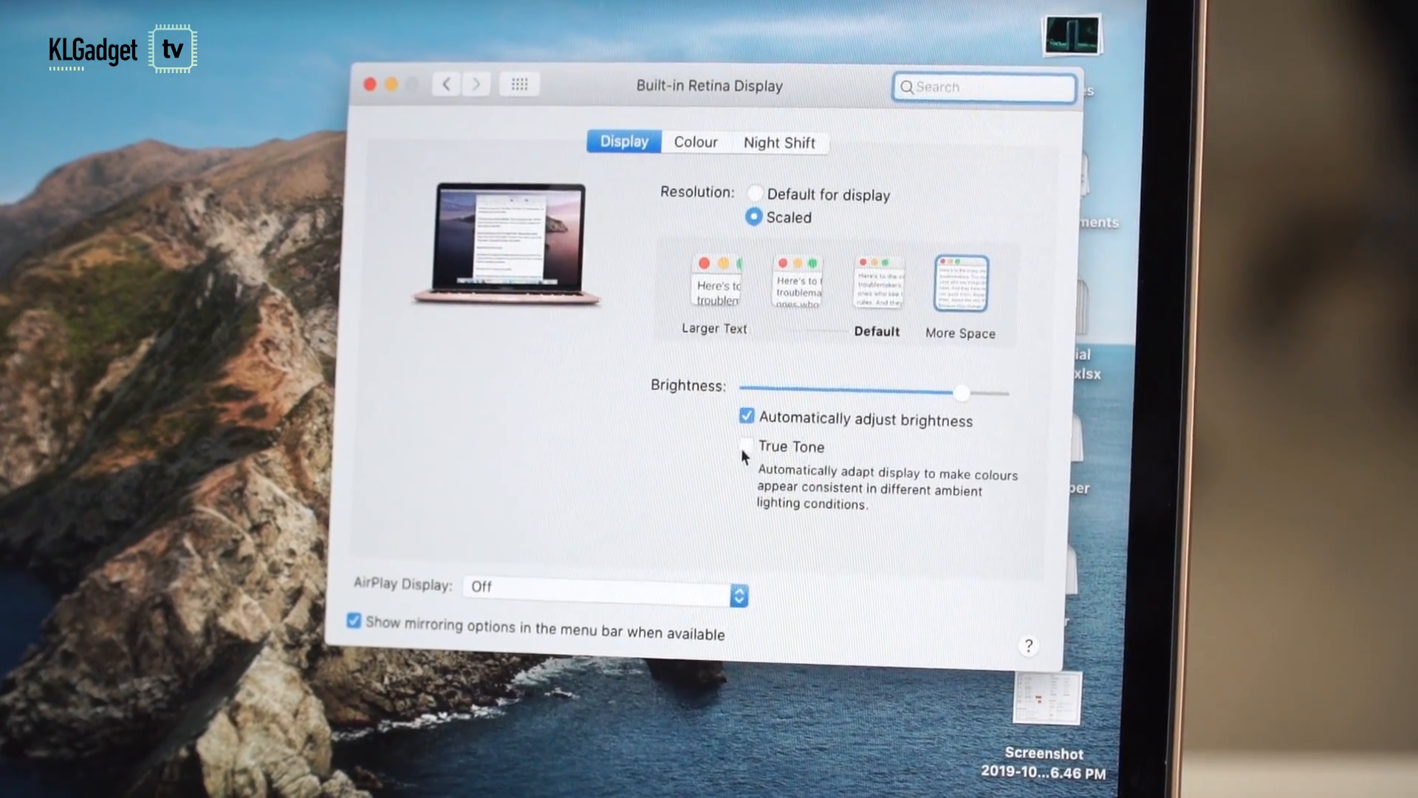
click(746, 439)
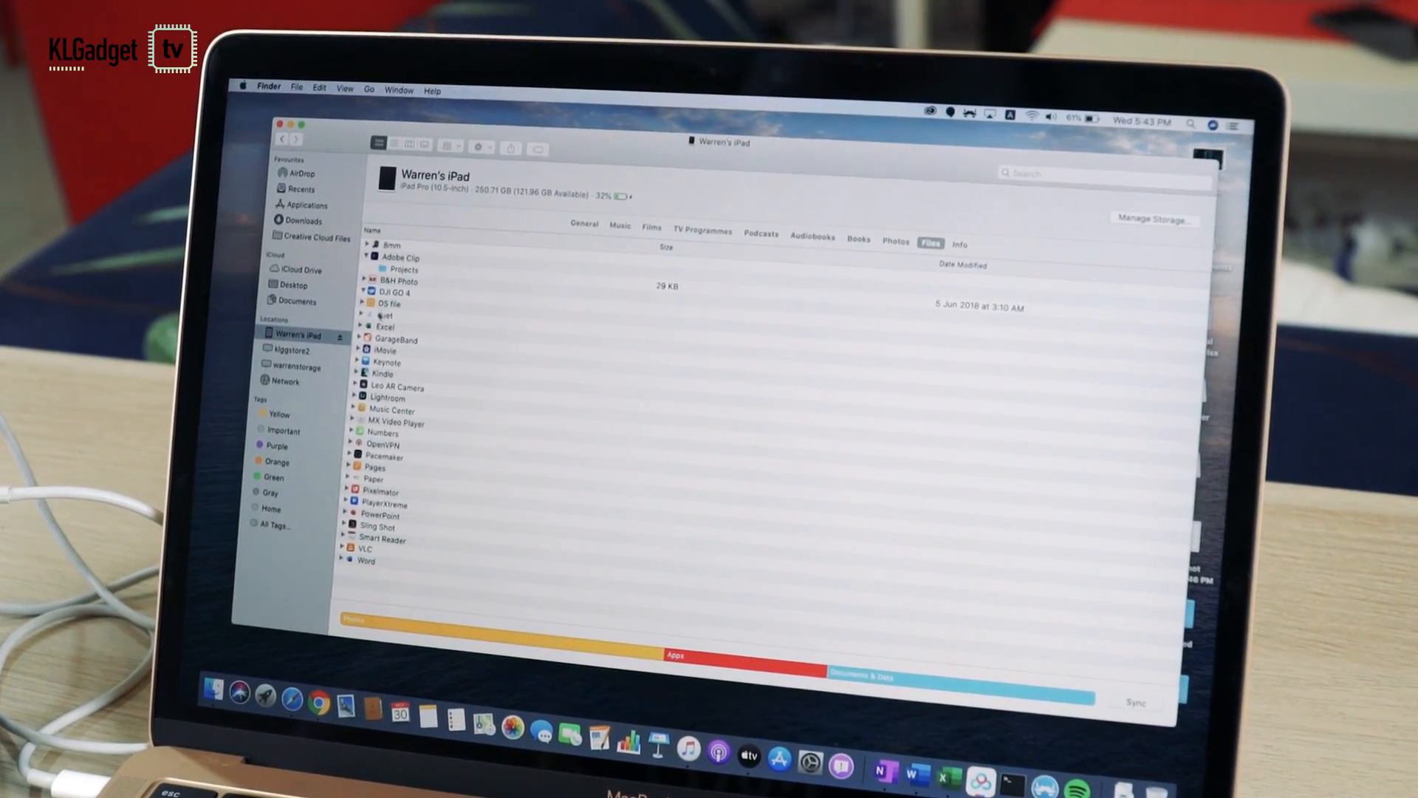
Step: Expand the DJI GO 4 folder in the iPad's Files list to show its files
click(364, 292)
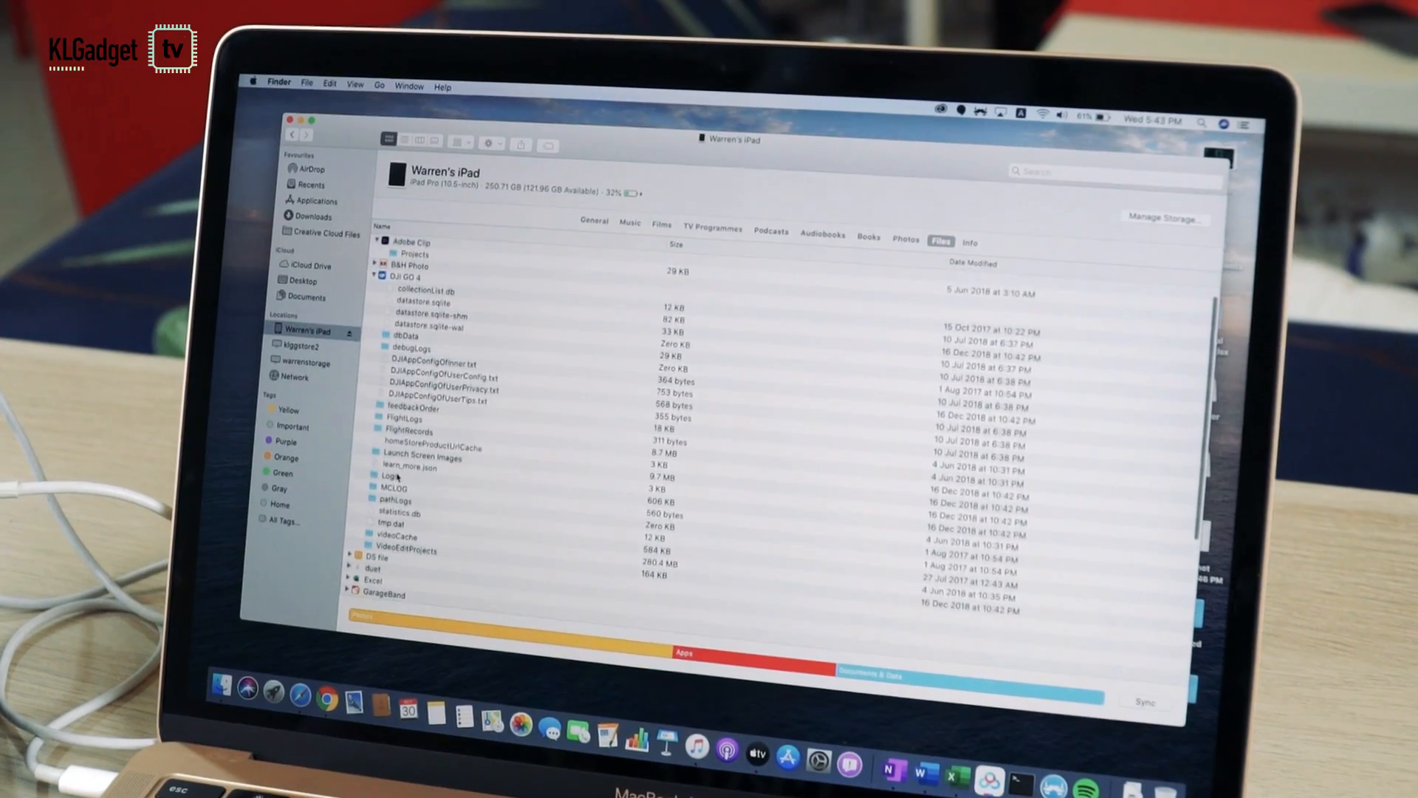